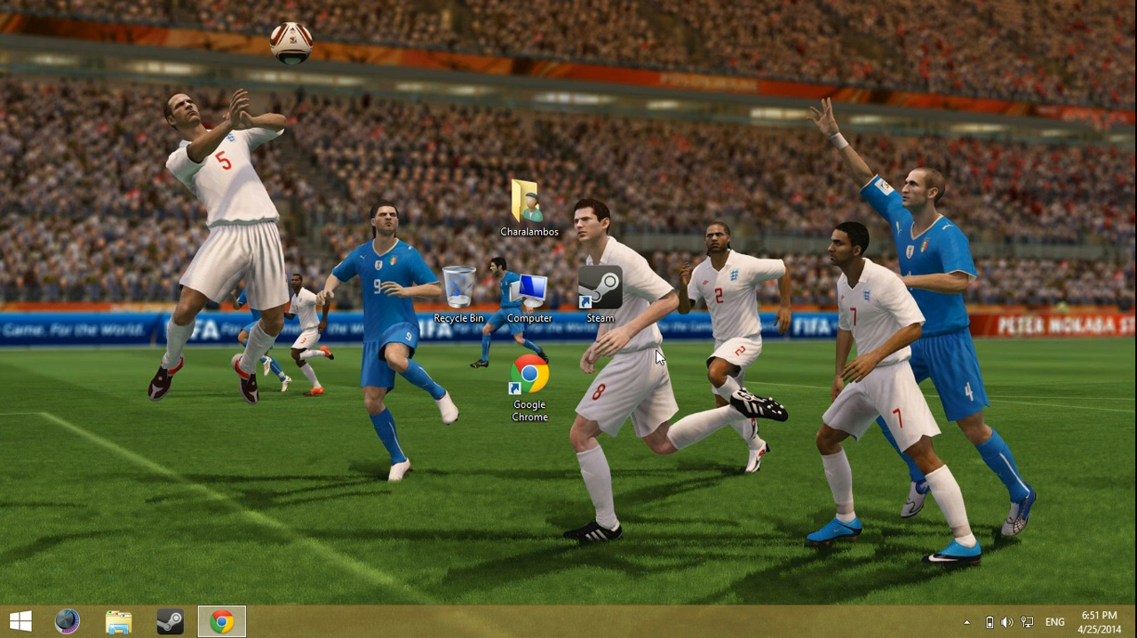
pyautogui.moveTo(565, 235)
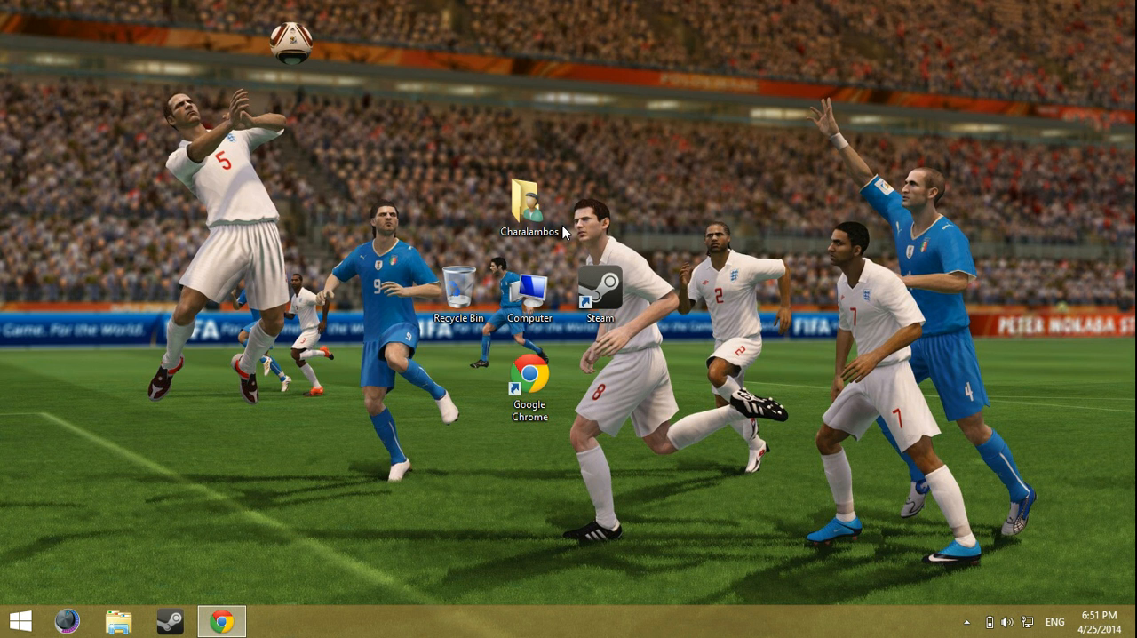
# Bring up the Photobucket page with the BugSplat crash report screenshot in Chrome.
pyautogui.click(533, 198)
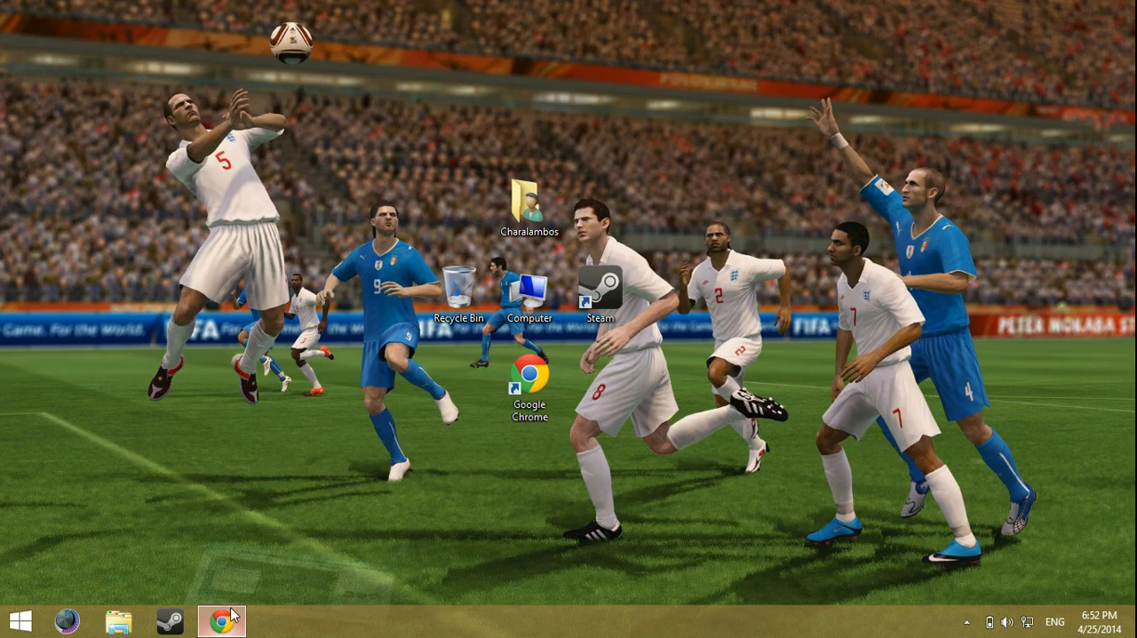
pyautogui.click(220, 618)
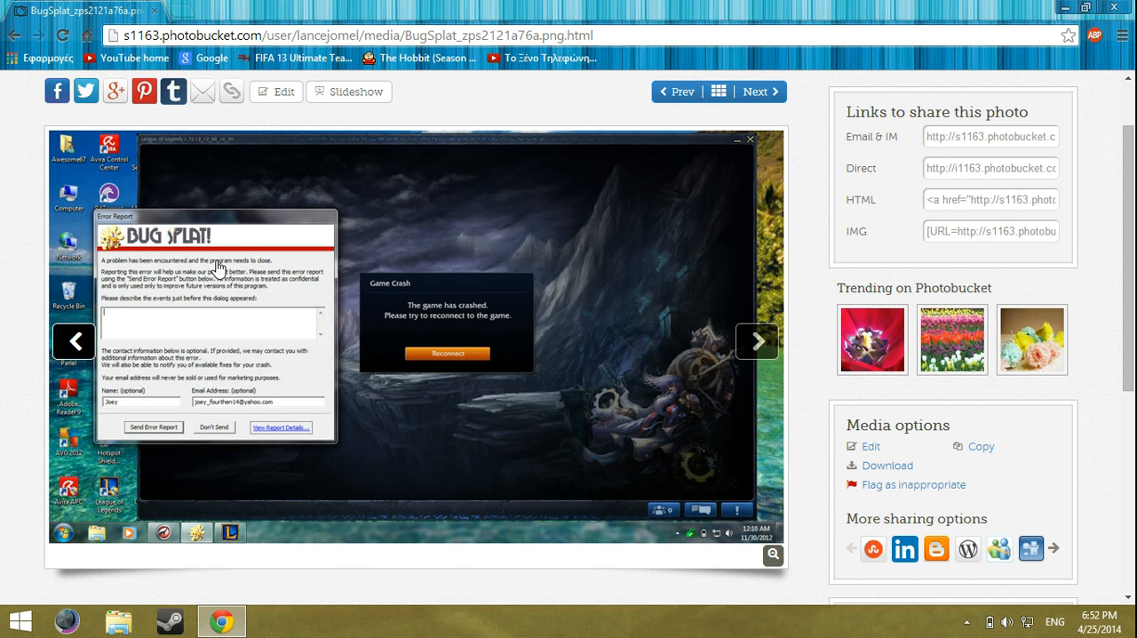
pyautogui.moveTo(353, 295)
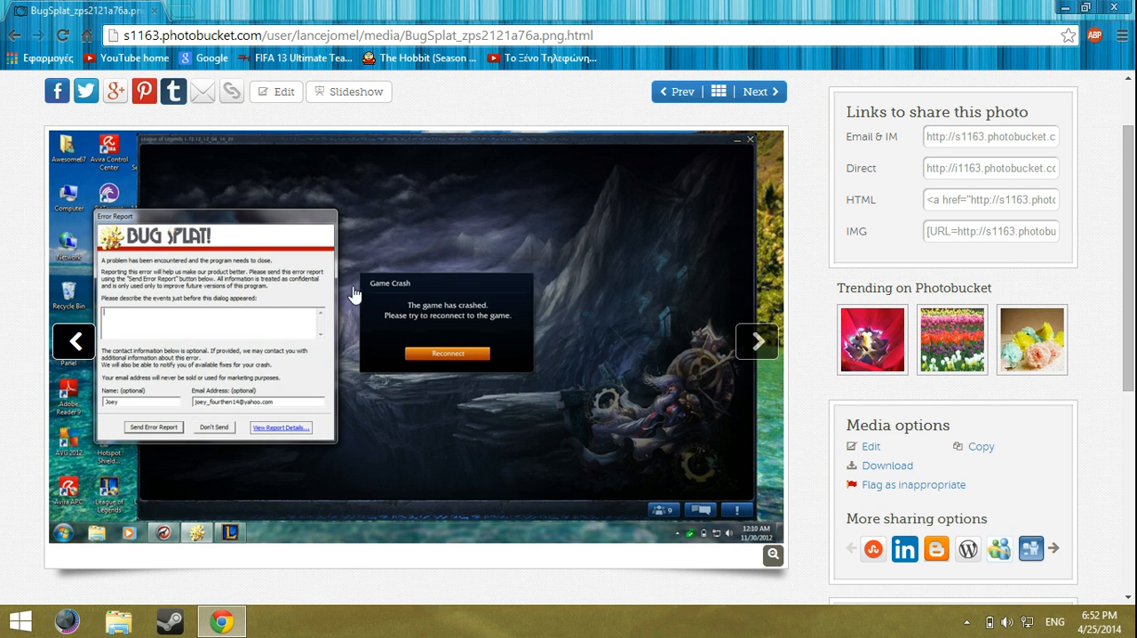
pyautogui.moveTo(327, 373)
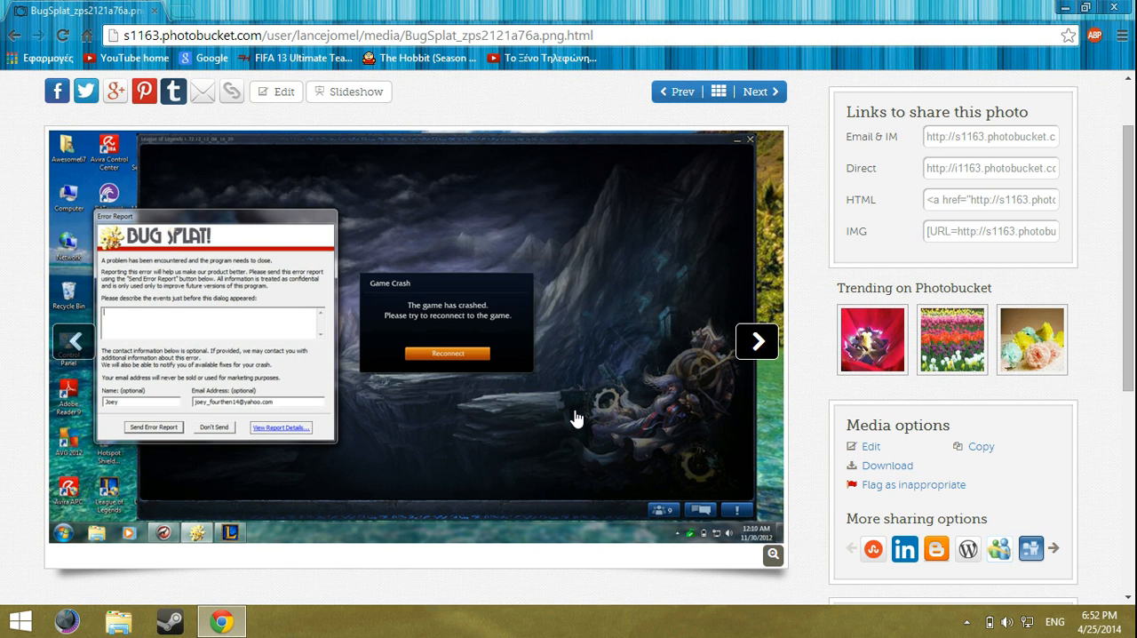
pyautogui.moveTo(558, 384)
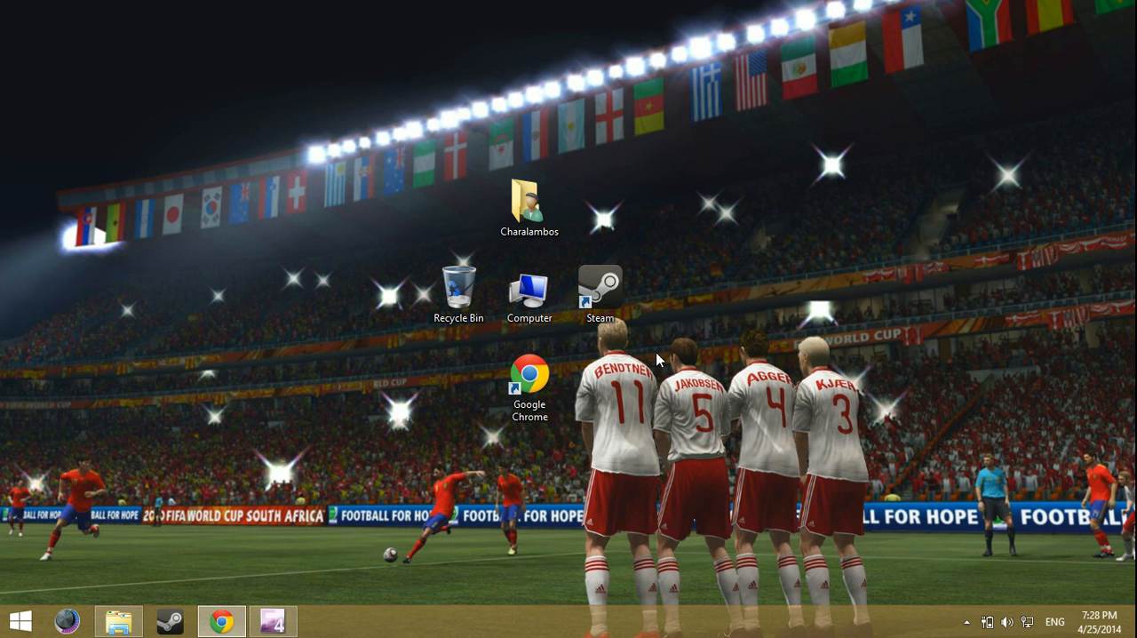
# Browse from Computer into Local Disk (C:), Riot Games and the League of Legends folder.
pyautogui.doubleClick(529, 293)
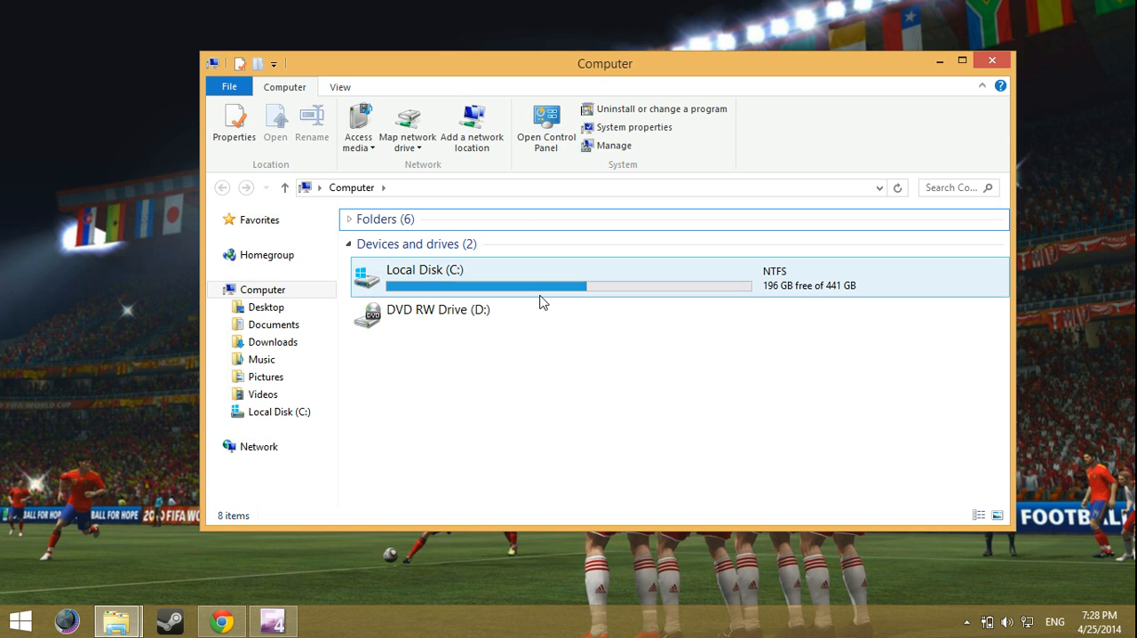
pyautogui.moveTo(447, 295)
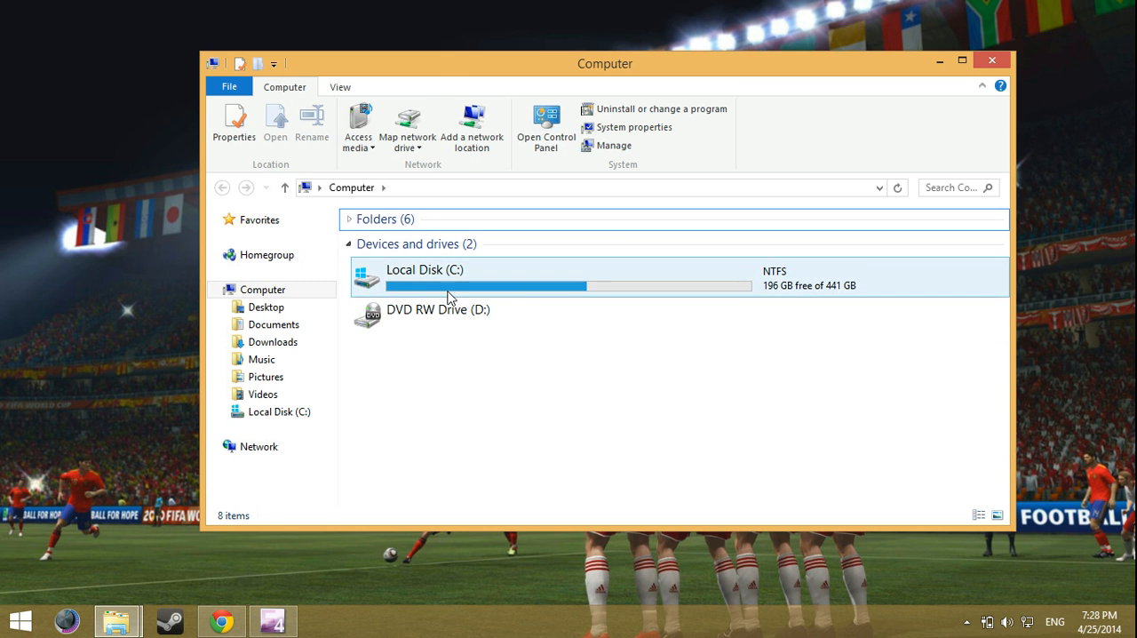
pyautogui.doubleClick(423, 270)
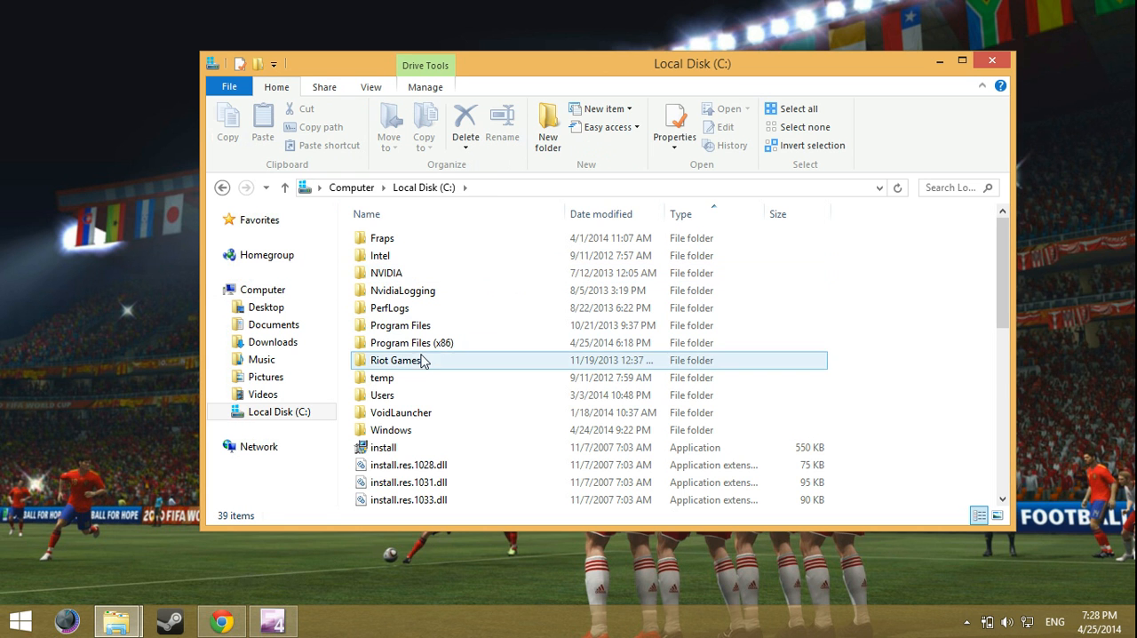
pyautogui.doubleClick(395, 359)
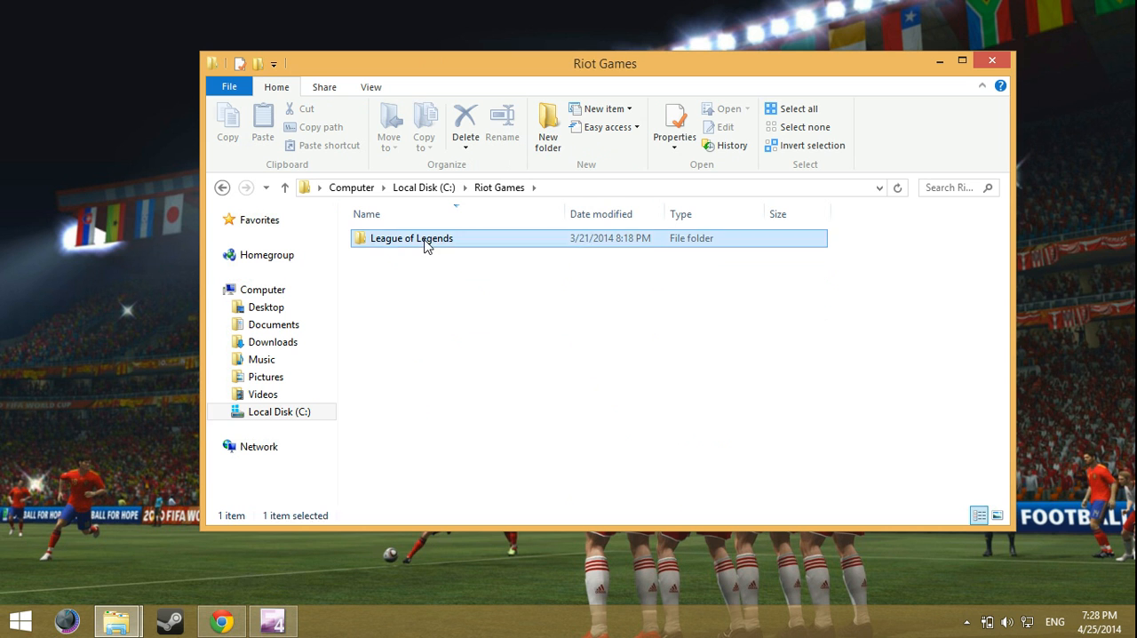
pyautogui.doubleClick(412, 238)
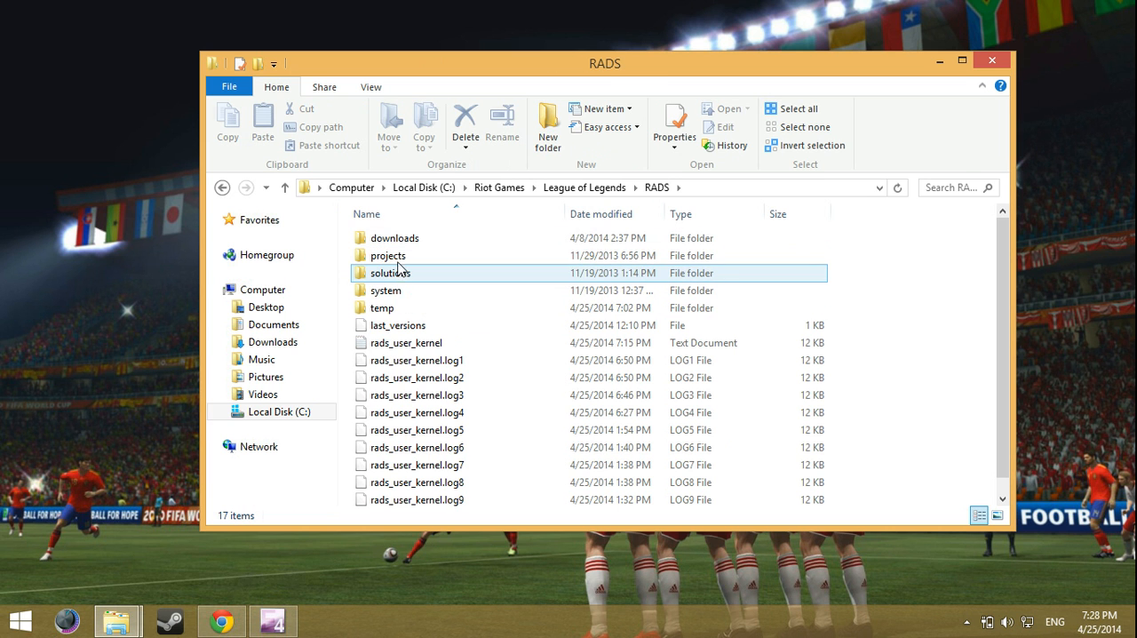
# Continue through RADS solutions and lol_game_client_sln into the releases folder holding 0.0.1.20.
pyautogui.doubleClick(388, 273)
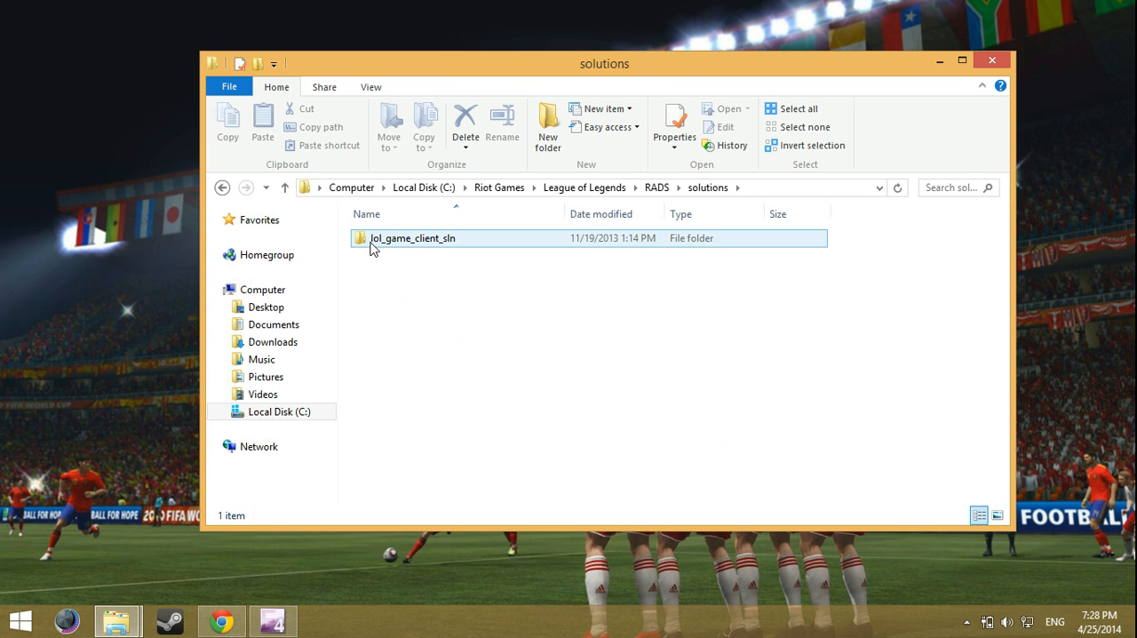
pyautogui.doubleClick(409, 239)
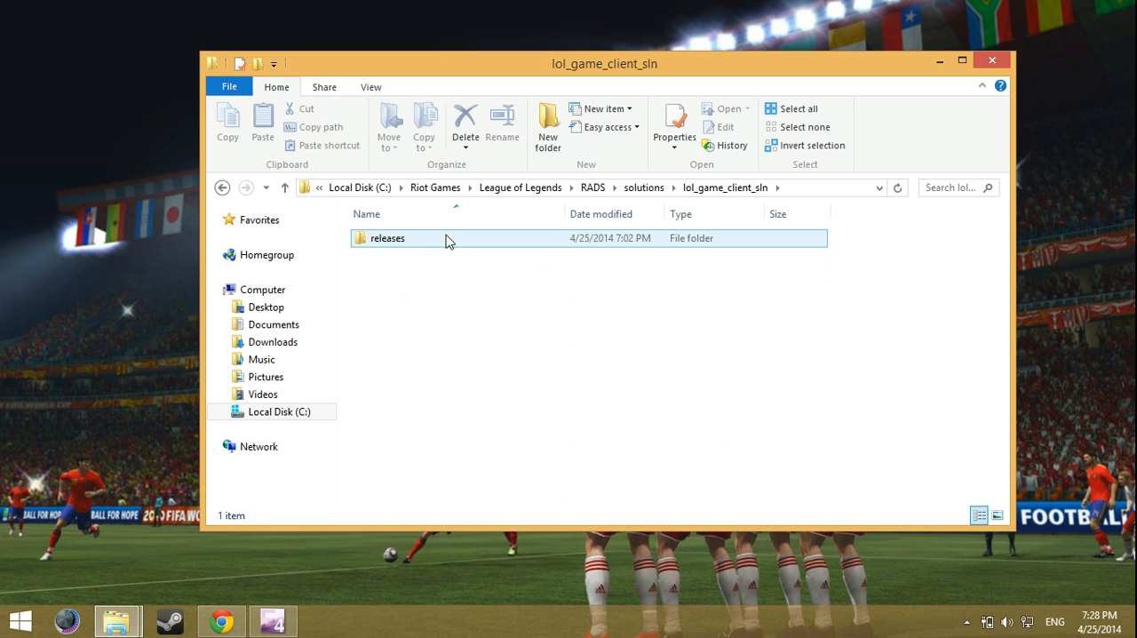
pyautogui.doubleClick(391, 238)
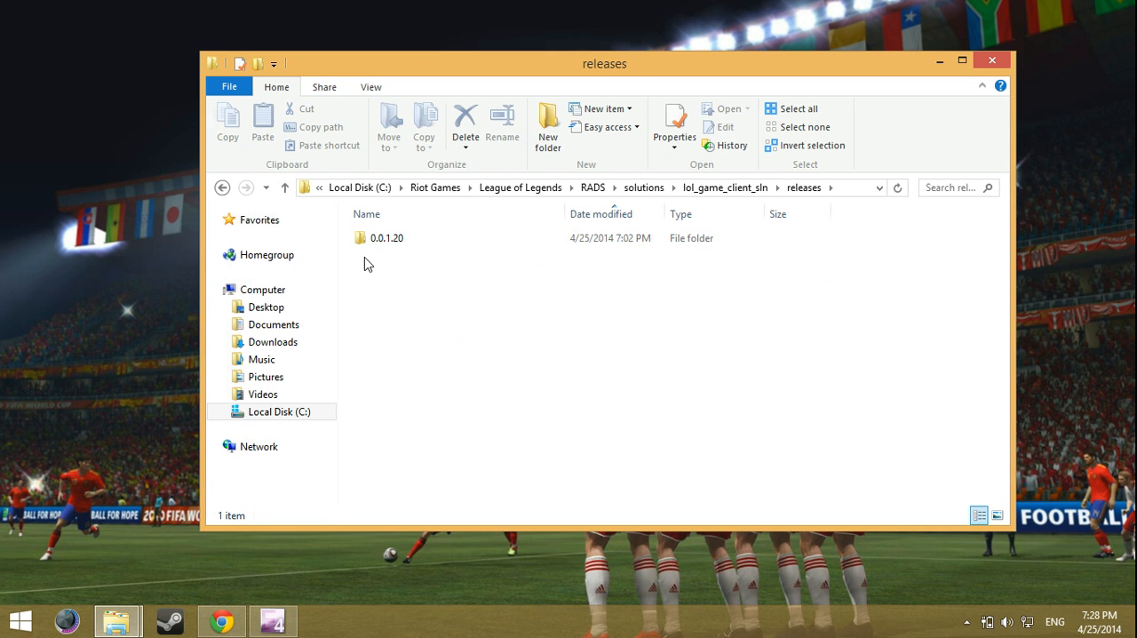
# Remove the 0.0.1.20 release folder and reposition the emptied releases window on the desktop.
pyautogui.click(386, 238)
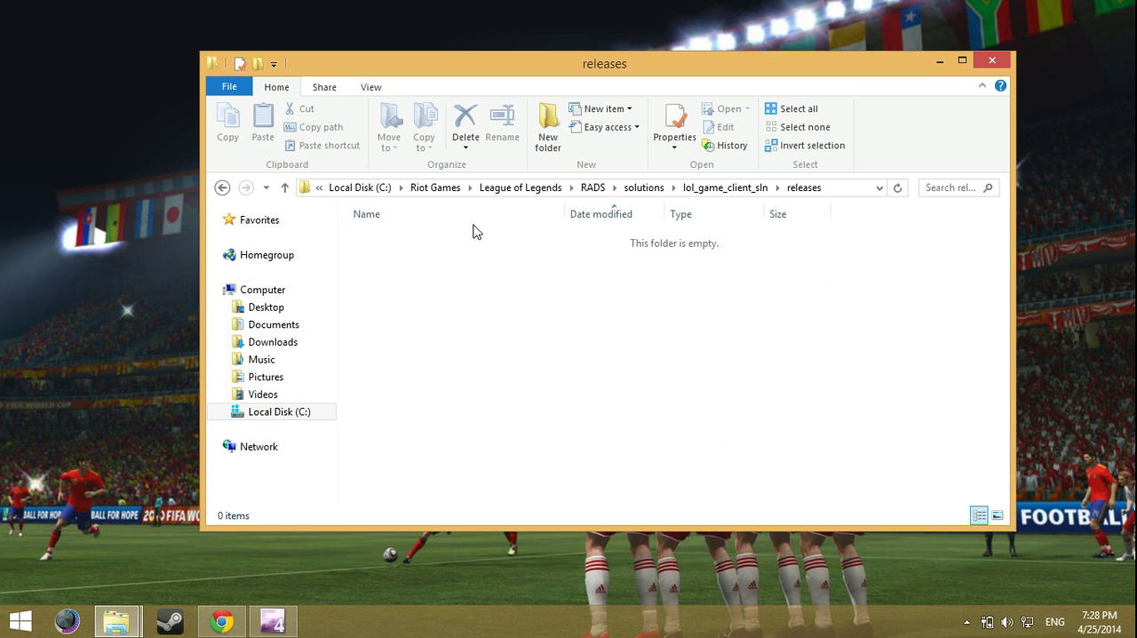
pyautogui.moveTo(604, 64); pyautogui.dragTo(590, 393)
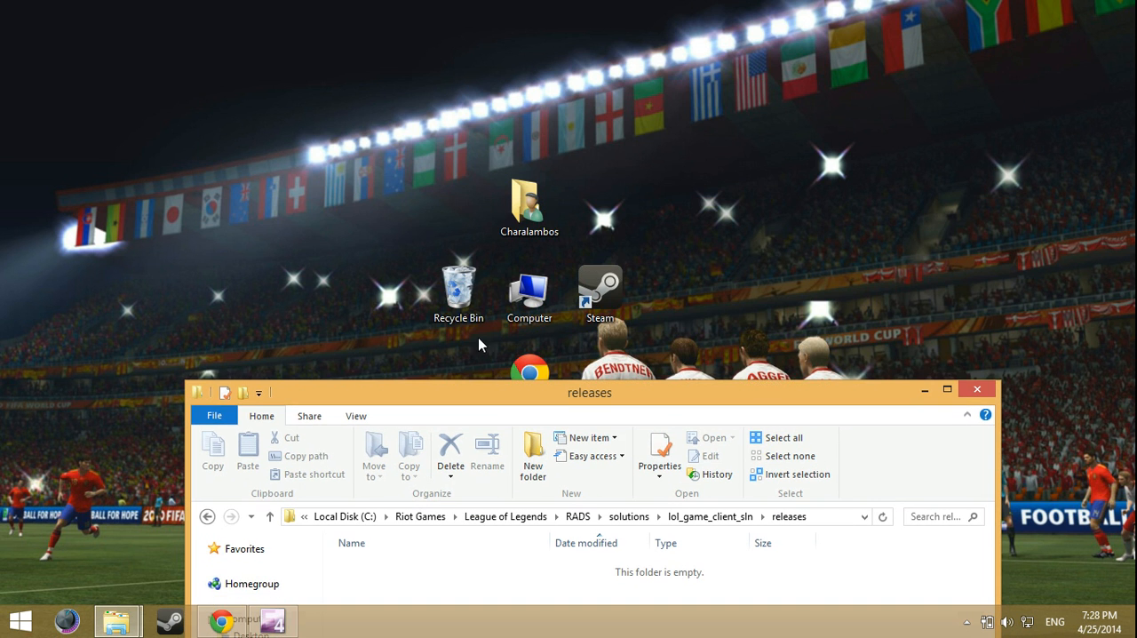
pyautogui.click(459, 293)
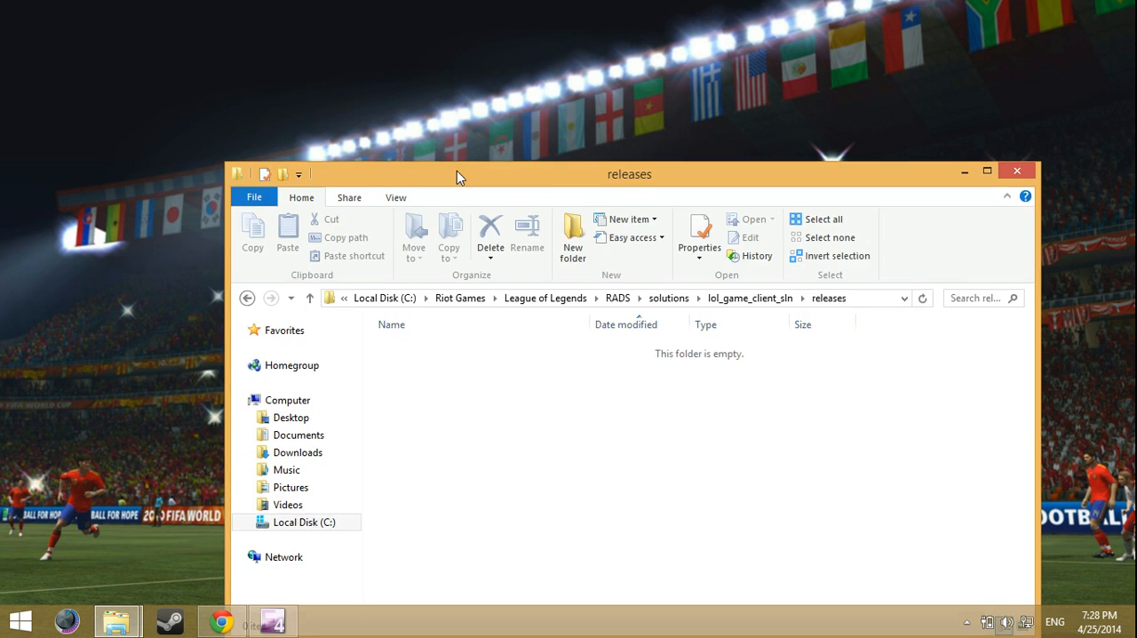
pyautogui.moveTo(460, 174); pyautogui.dragTo(455, 50)
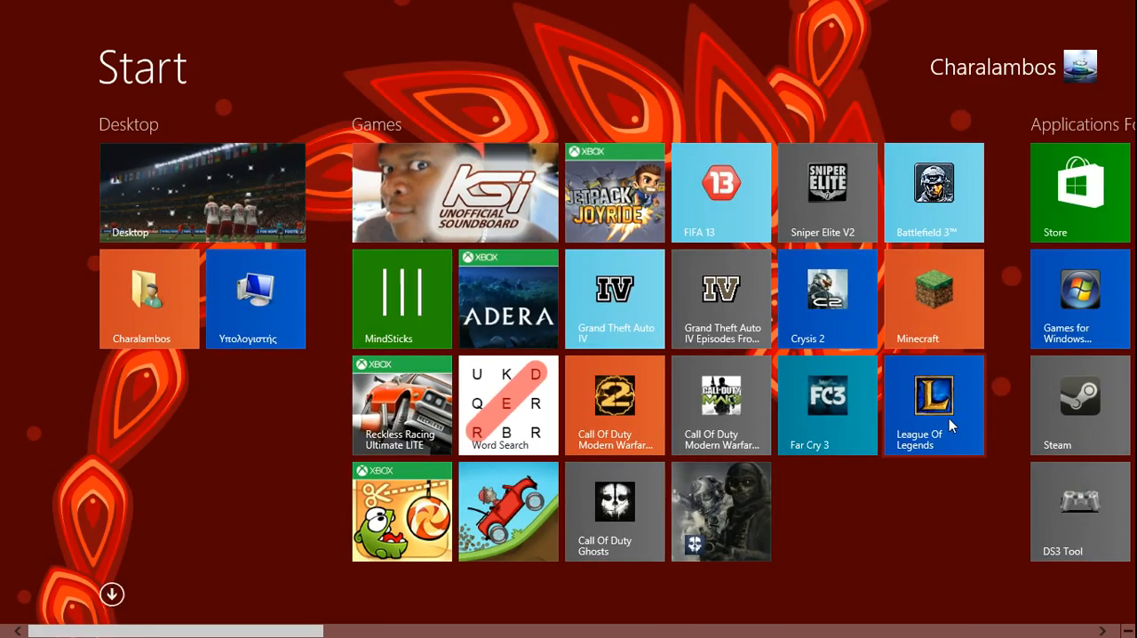
# Launch League of Legends from the Start screen so the launcher regenerates the 0.0.1.20 folder.
pyautogui.click(932, 405)
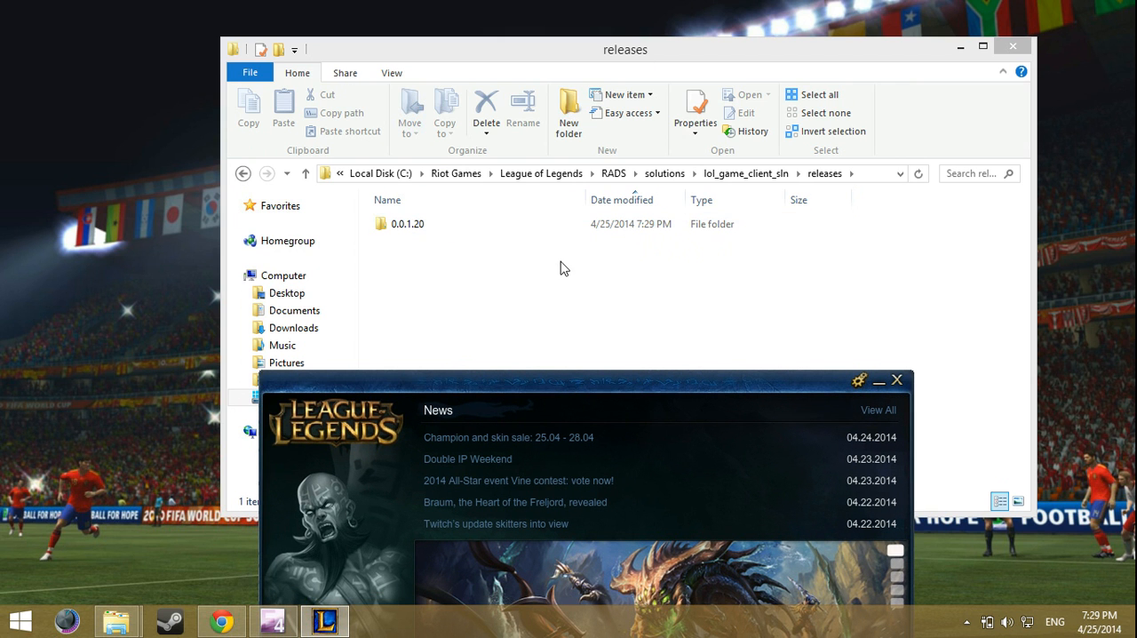
pyautogui.moveTo(412, 260)
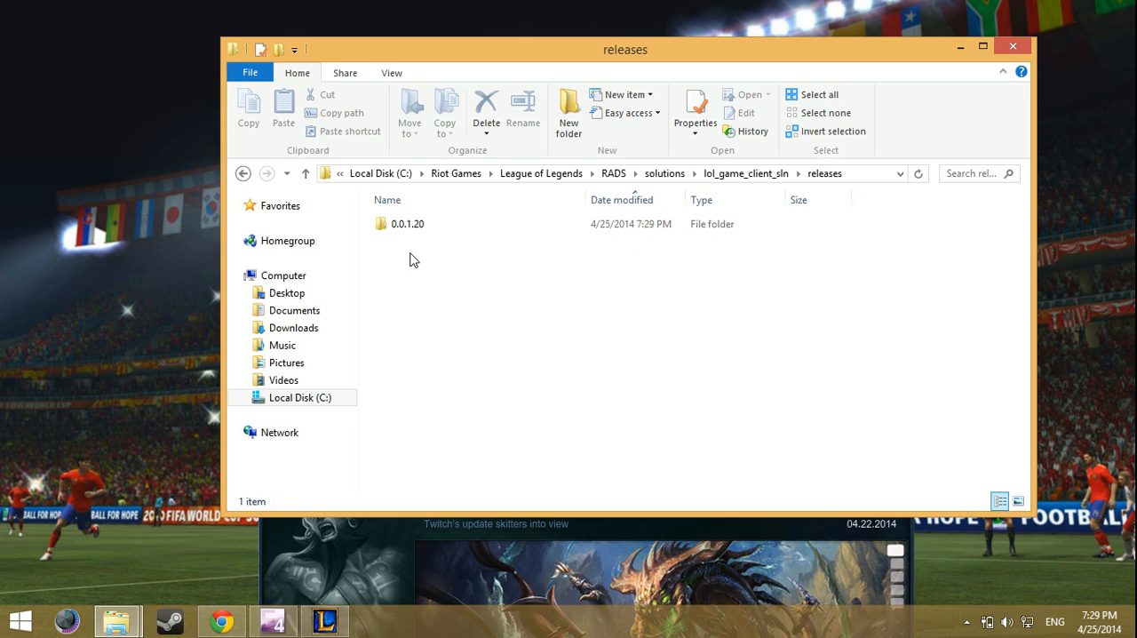
pyautogui.rightClick(412, 260)
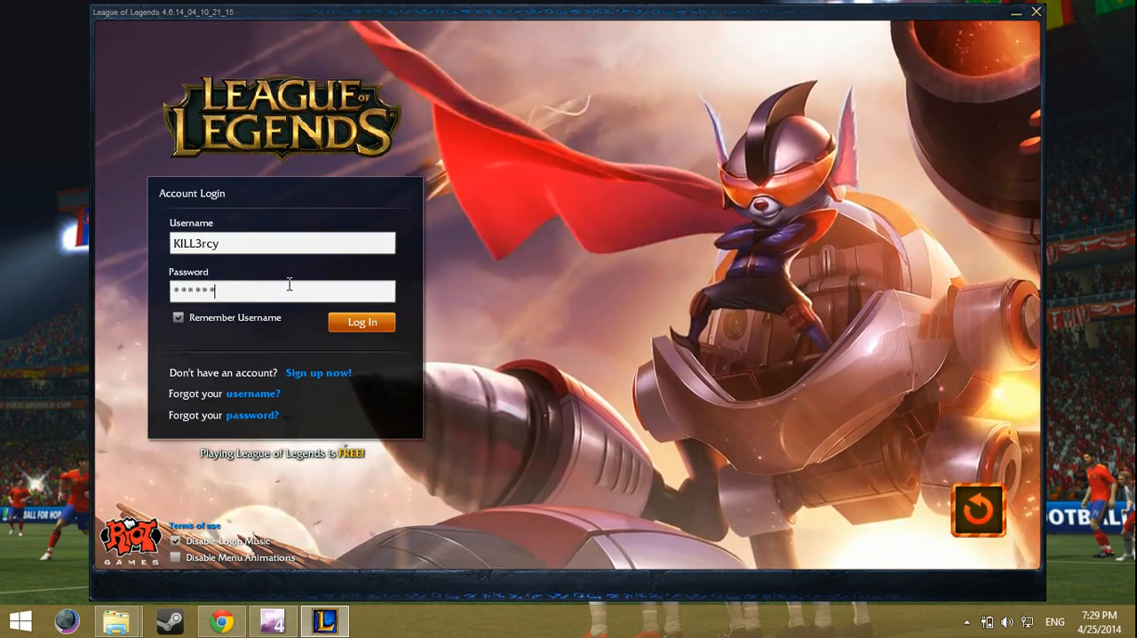
# Log in with the entered account details to reach the client home page.
pyautogui.click(361, 321)
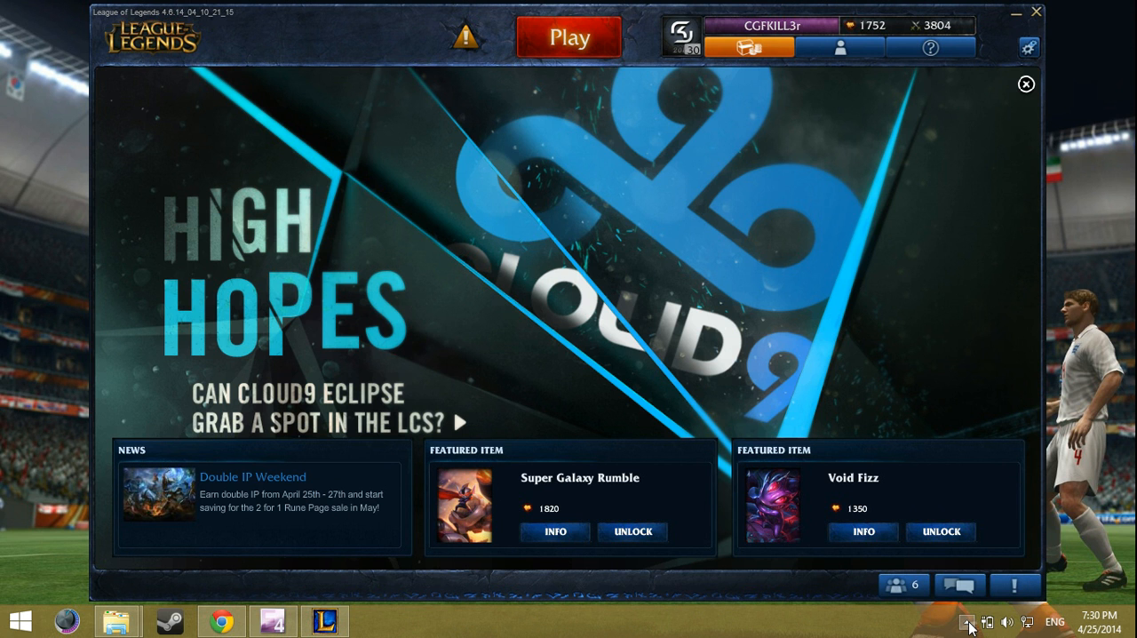
pyautogui.moveTo(1045, 513)
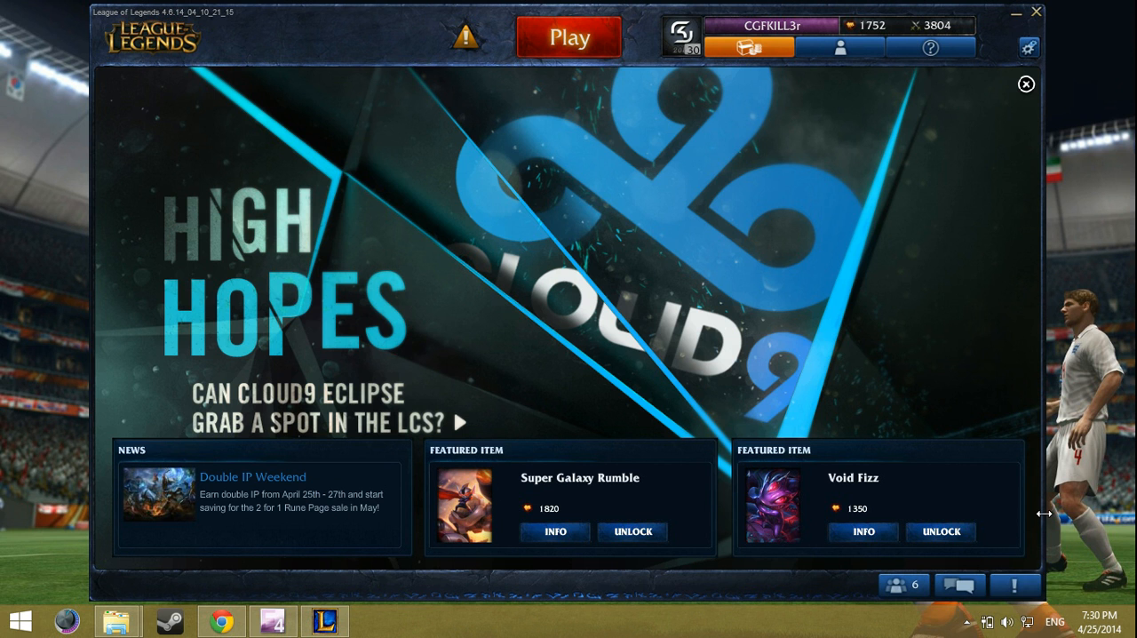
pyautogui.moveTo(1002, 469)
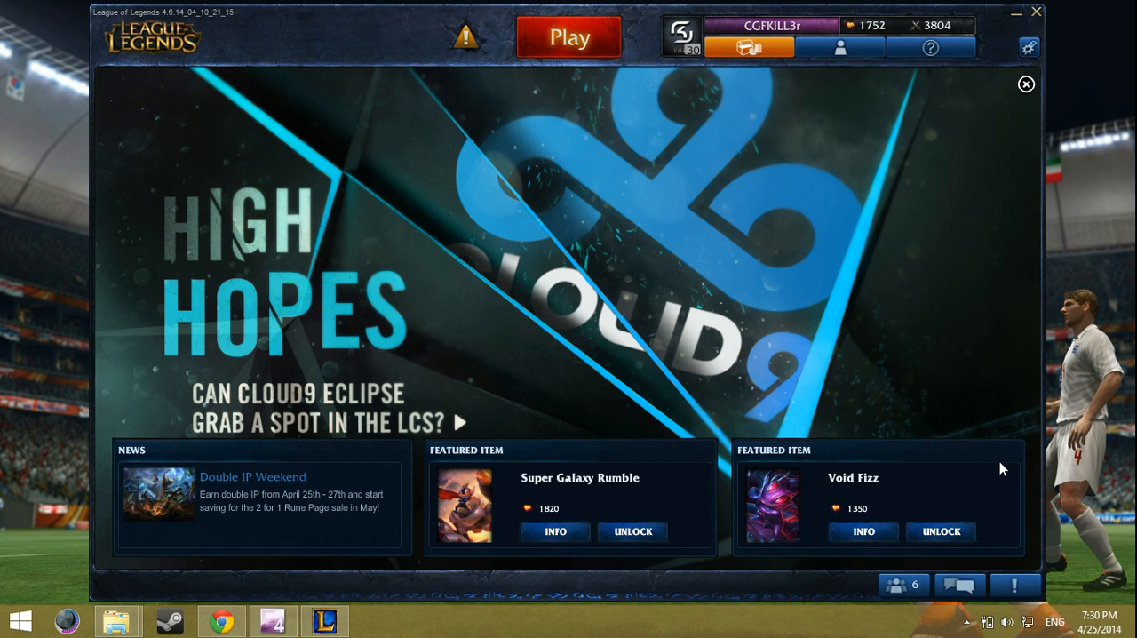
pyautogui.moveTo(980, 465)
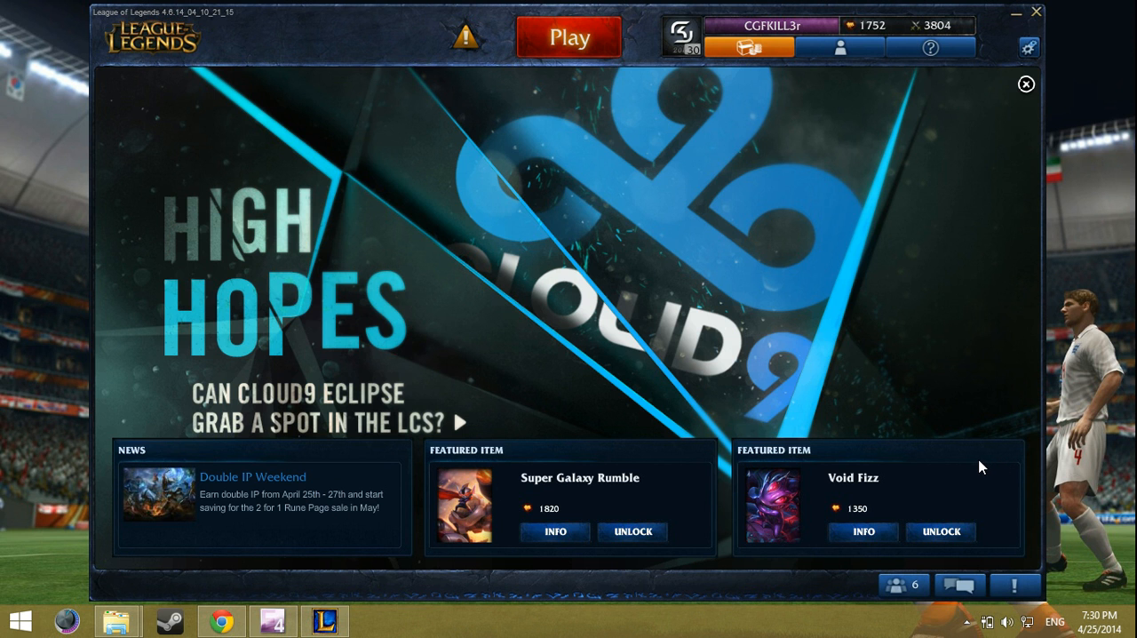
pyautogui.moveTo(665, 176)
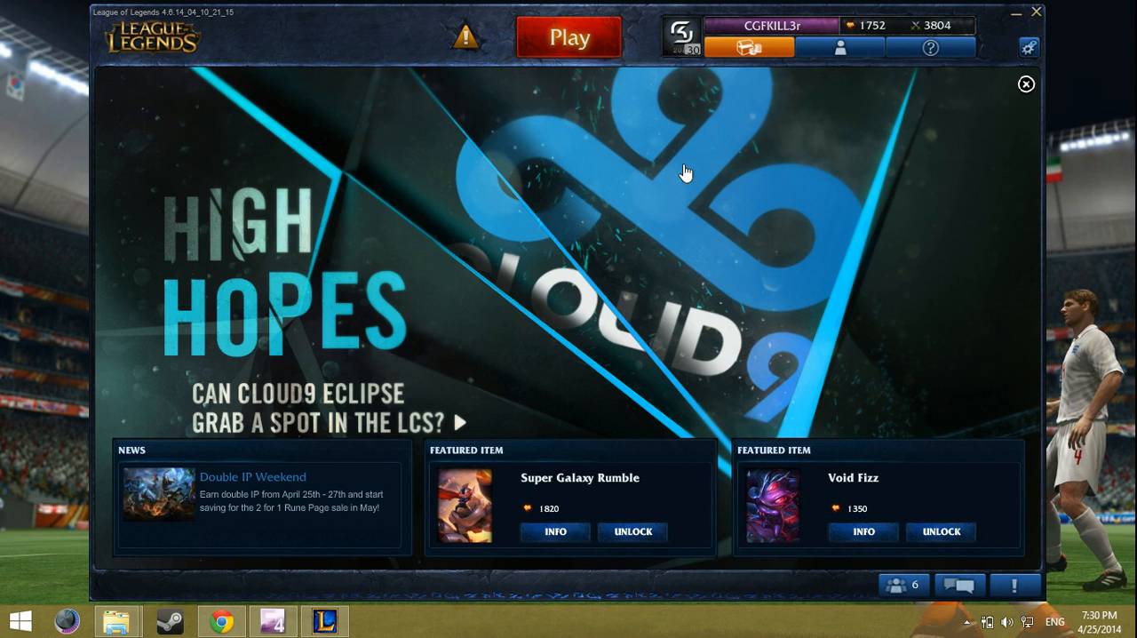
# Minimize the logged-in client and the releases folder window to show the desktop.
pyautogui.click(569, 32)
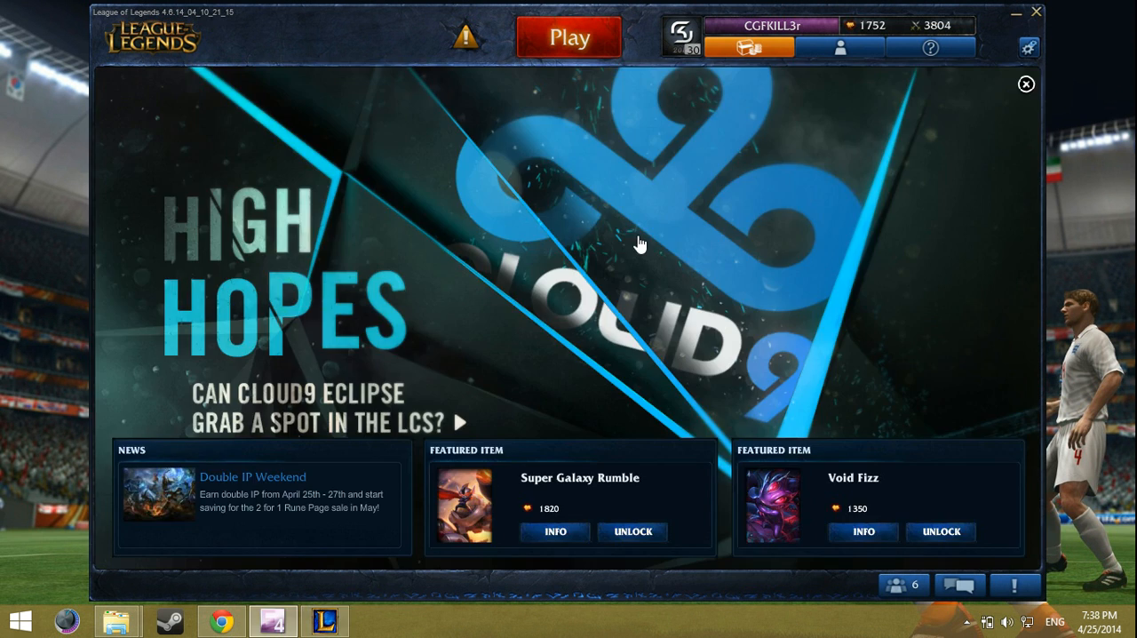
pyautogui.moveTo(1013, 18)
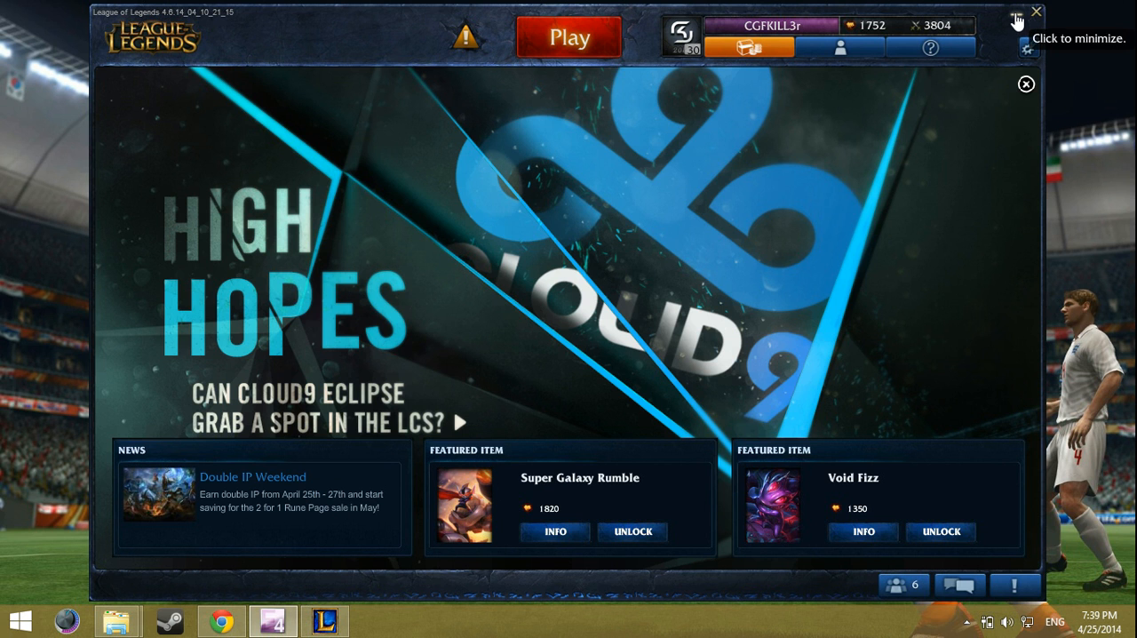
pyautogui.moveTo(958, 245)
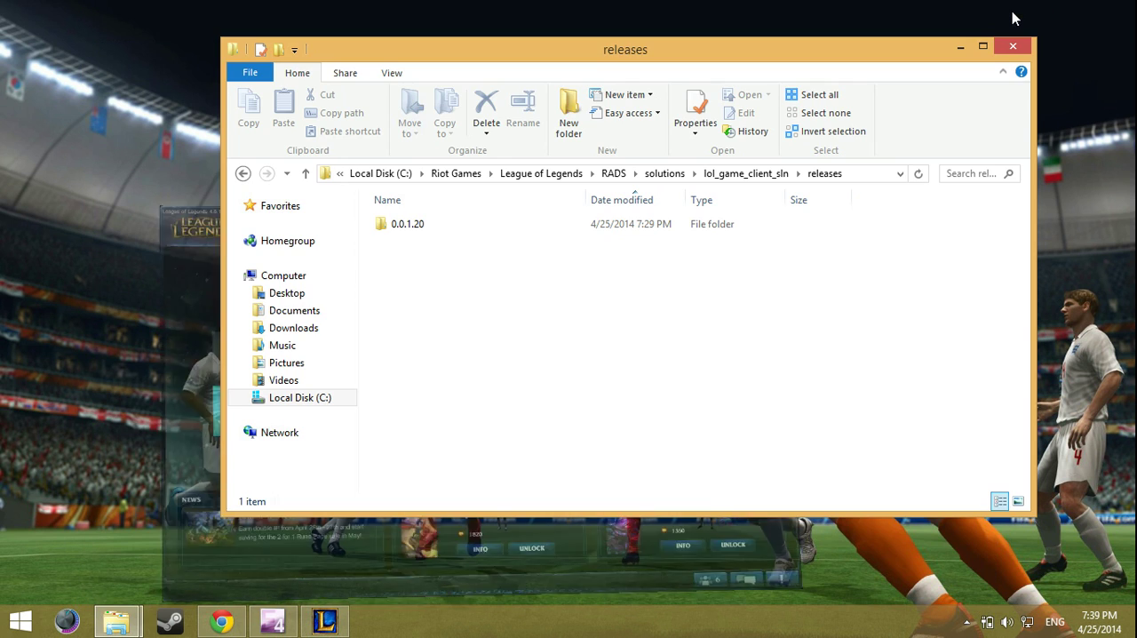
pyautogui.click(981, 43)
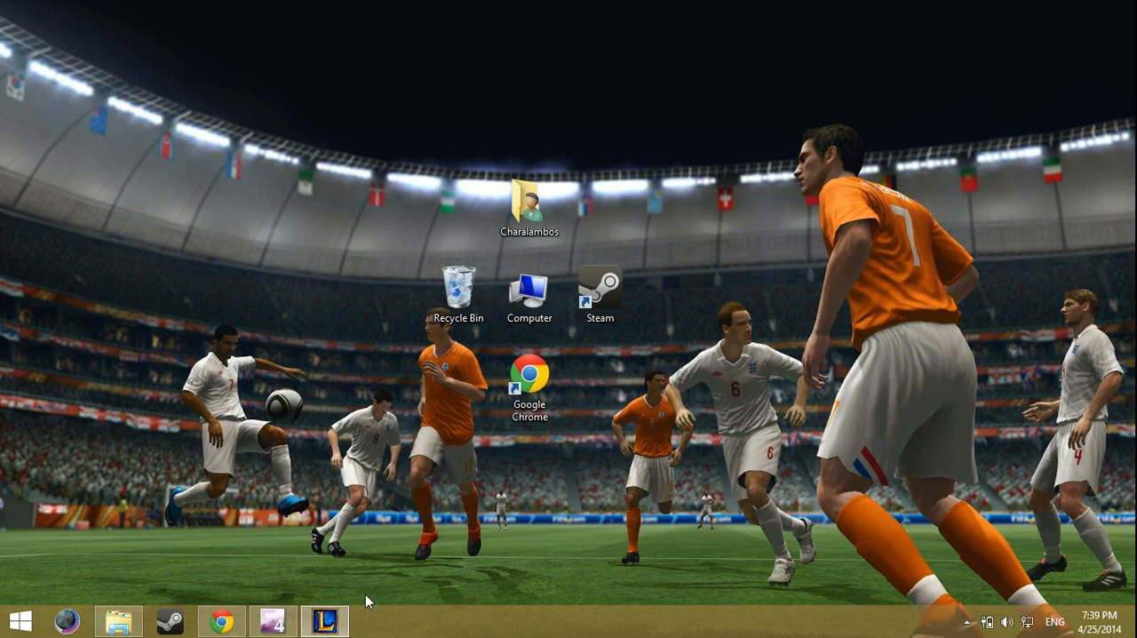
# Restore the League of Legends client and move the Expression Encoder window to the upper left.
pyautogui.click(331, 619)
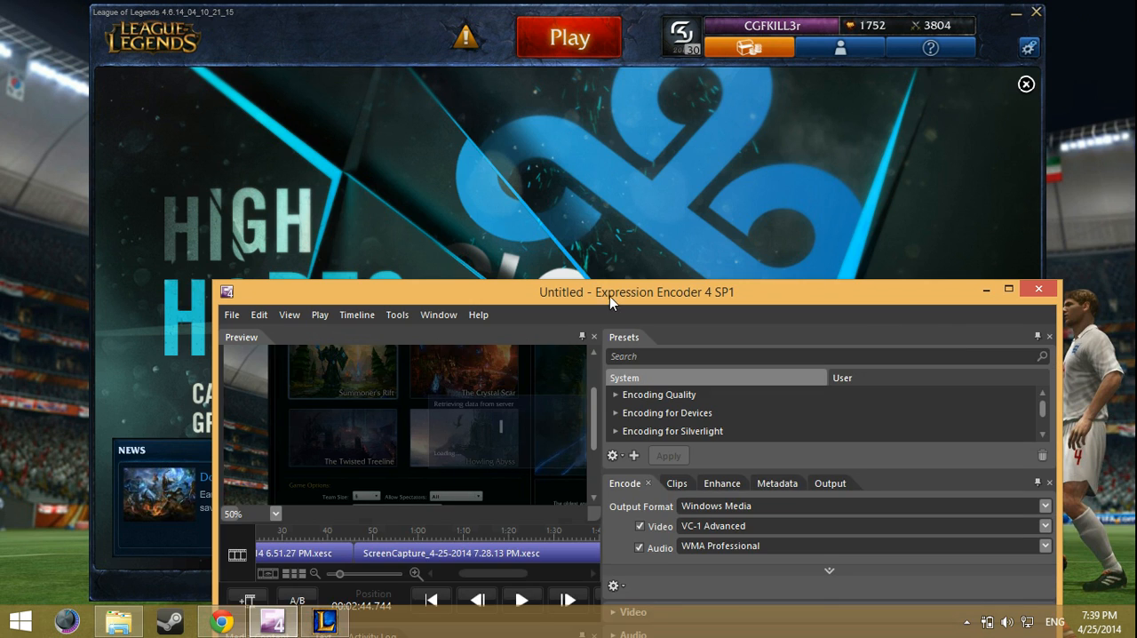
pyautogui.moveTo(636, 292); pyautogui.dragTo(425, 90)
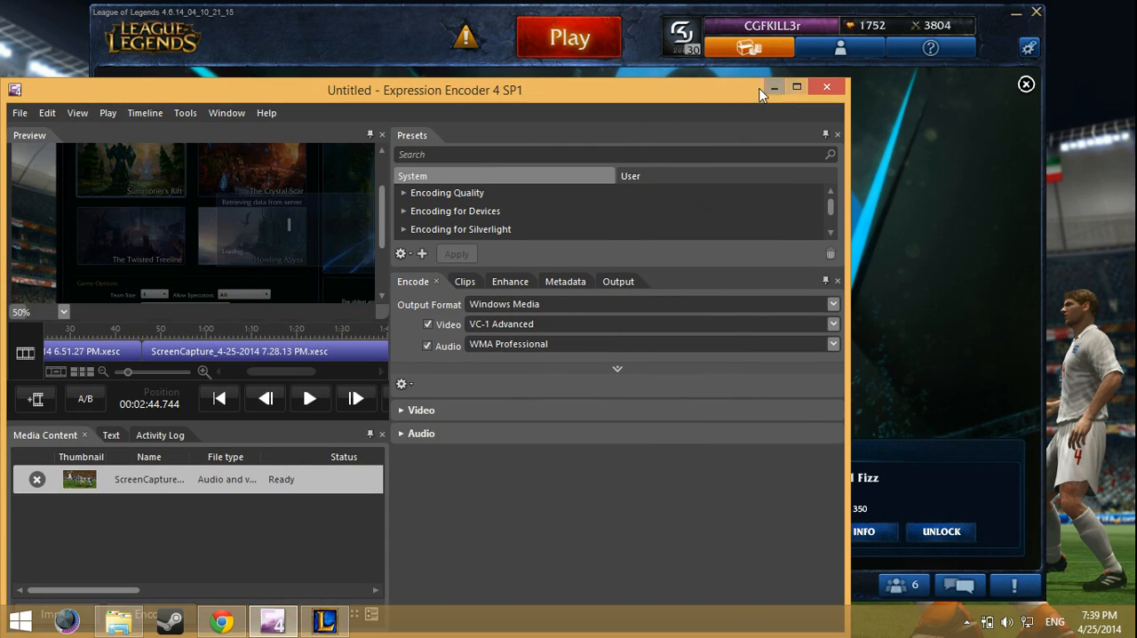